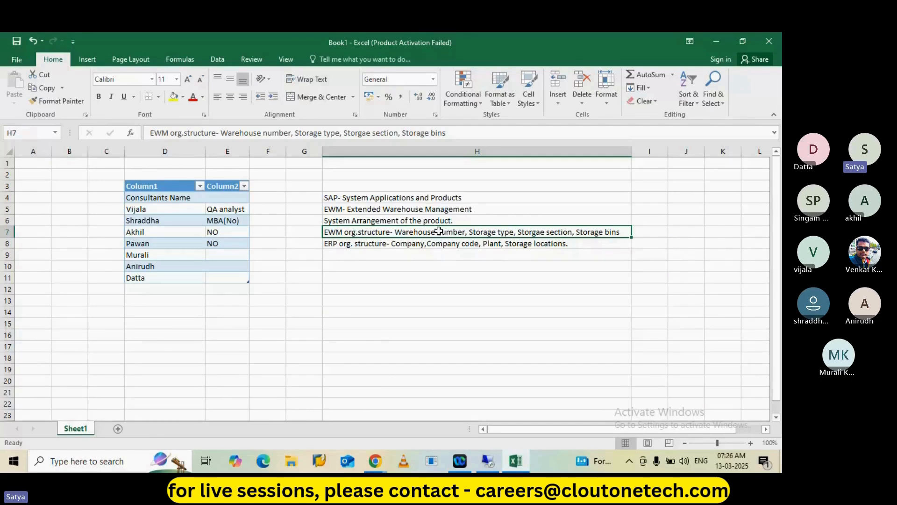
pyautogui.moveTo(440, 232)
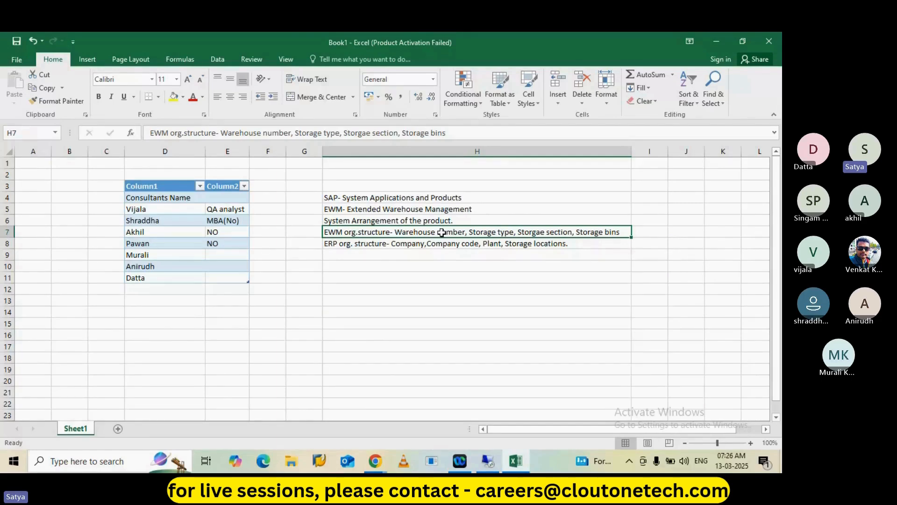
# Switch to the remote SAP session and go back from the HYDB-MAT2 stock overview to SAP Easy Access.
pyautogui.click(476, 243)
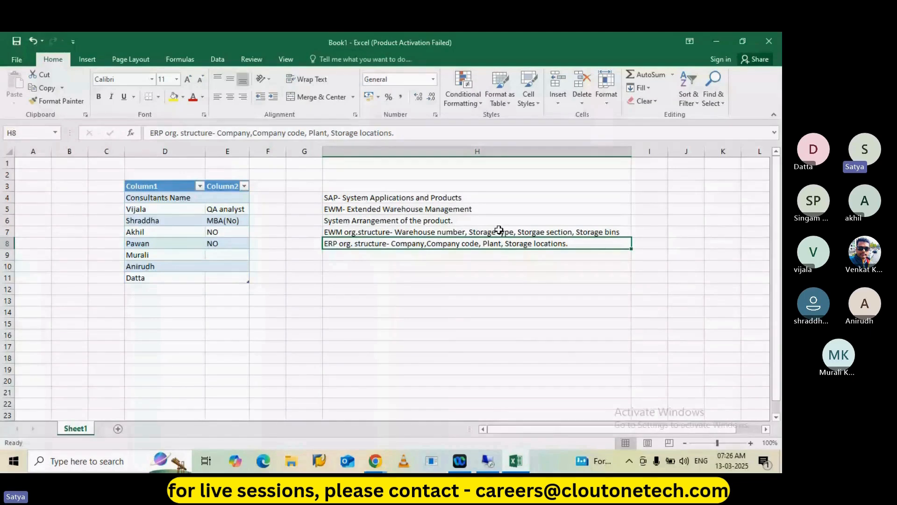
pyautogui.moveTo(488, 460)
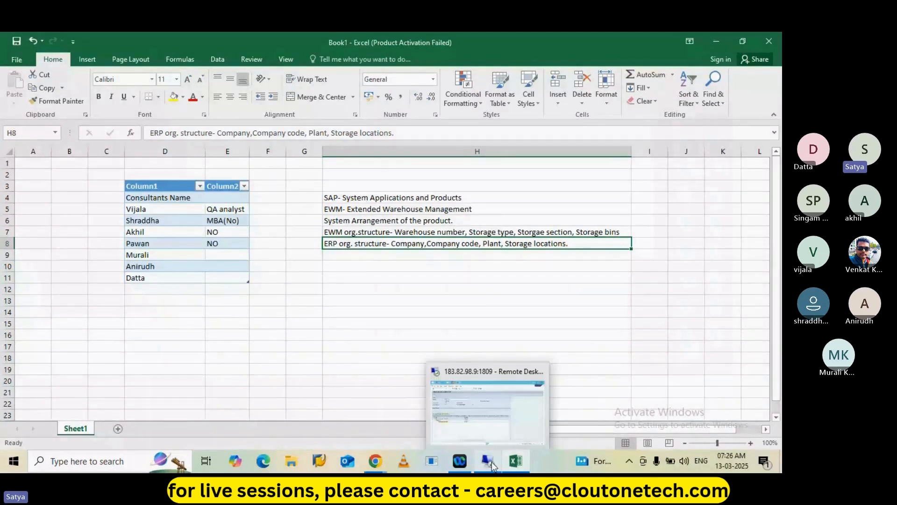
pyautogui.click(486, 401)
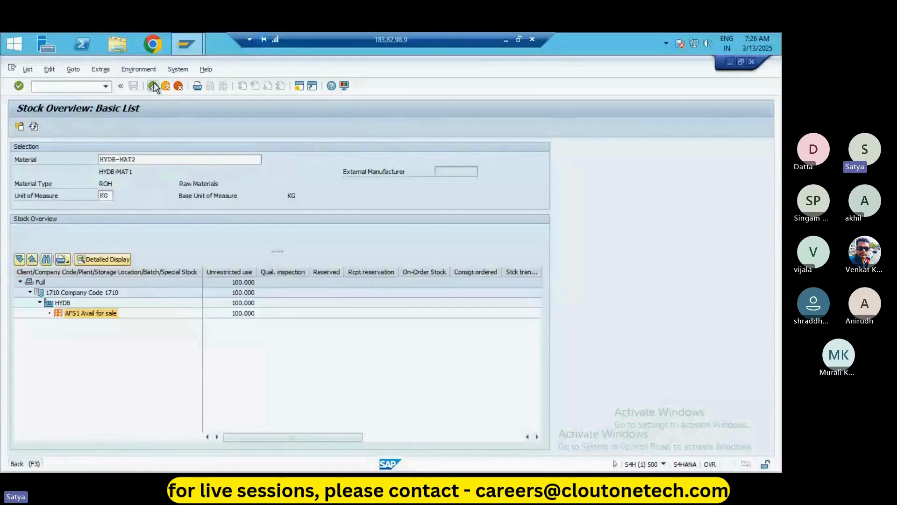
pyautogui.click(155, 85)
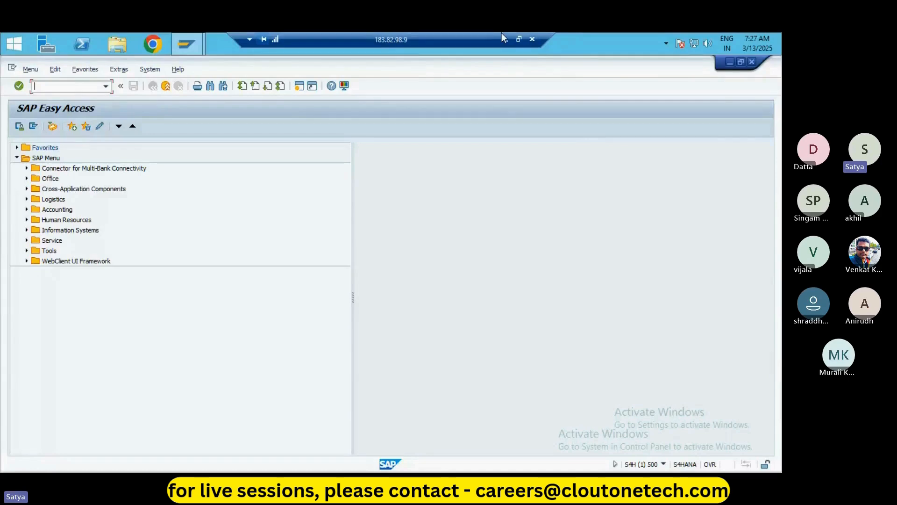
# Return to the Book1 notes sheet and select the empty cell below the ERP note.
pyautogui.click(515, 460)
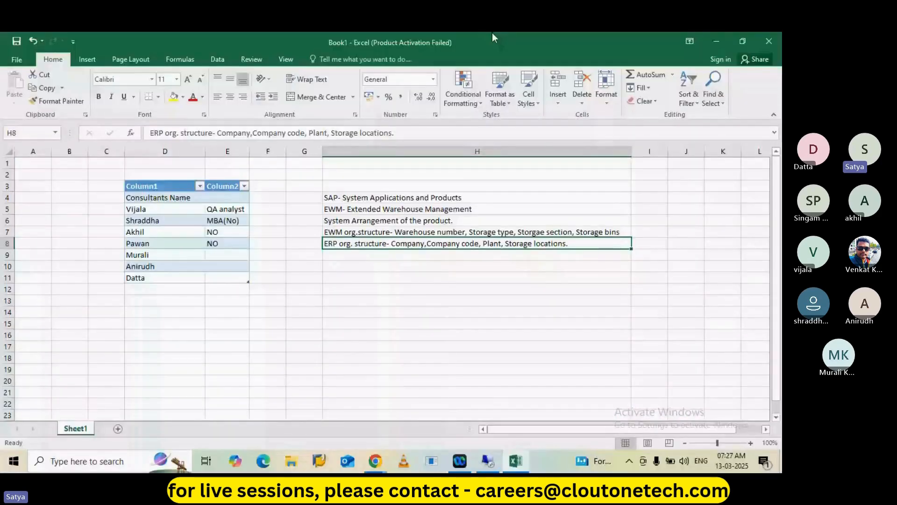
pyautogui.moveTo(334, 266)
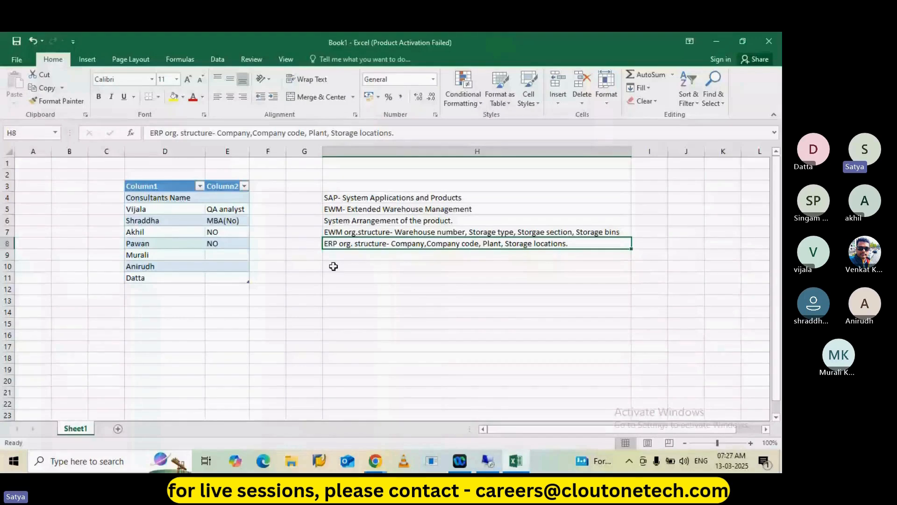
pyautogui.click(337, 255)
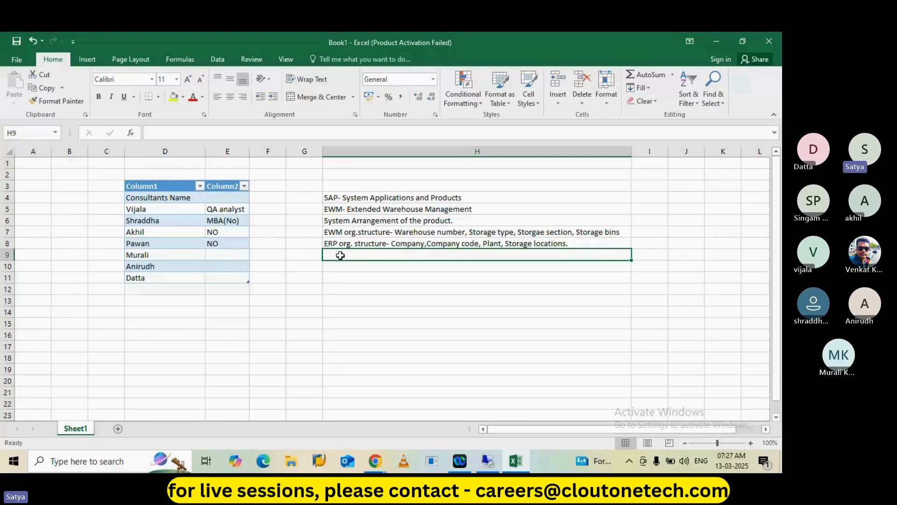
pyautogui.moveTo(347, 260)
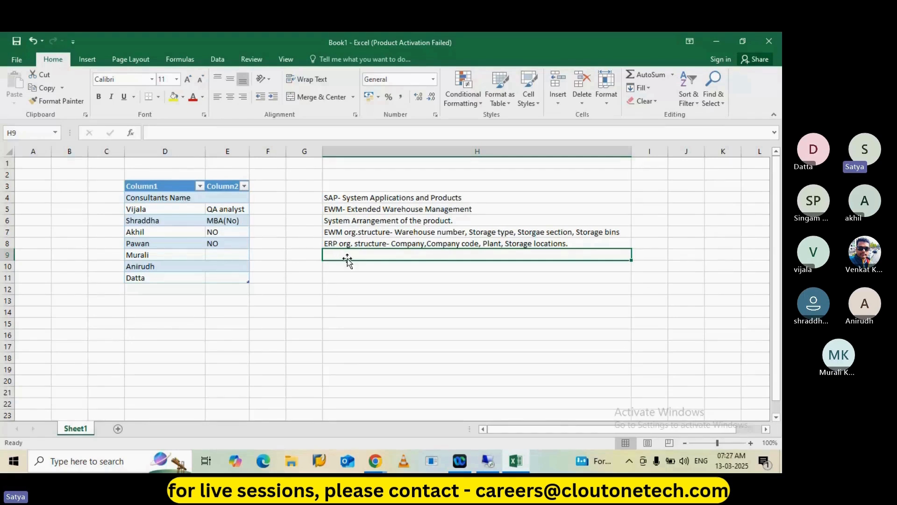
pyautogui.moveTo(349, 266)
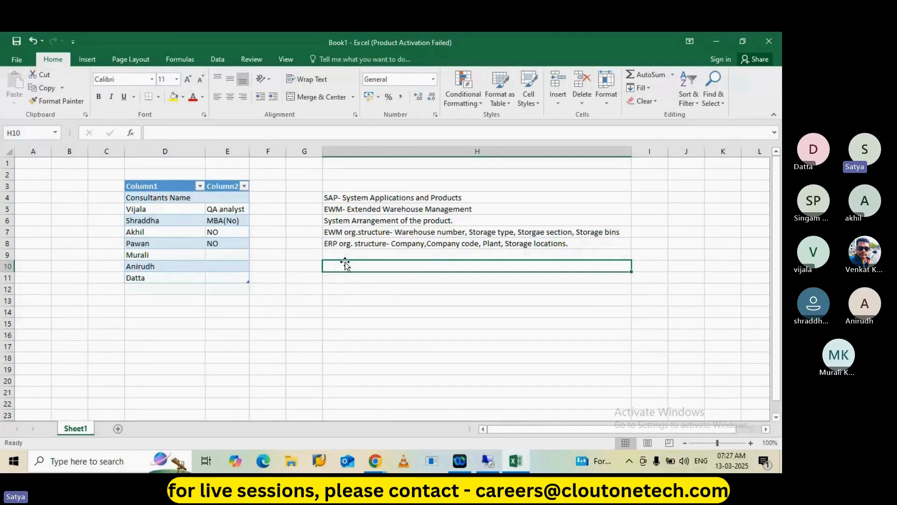
# Enter 'MM/SD/FICO/TM/Yard Logistics etc' as the integrated modules note in H10.
pyautogui.write('MM')
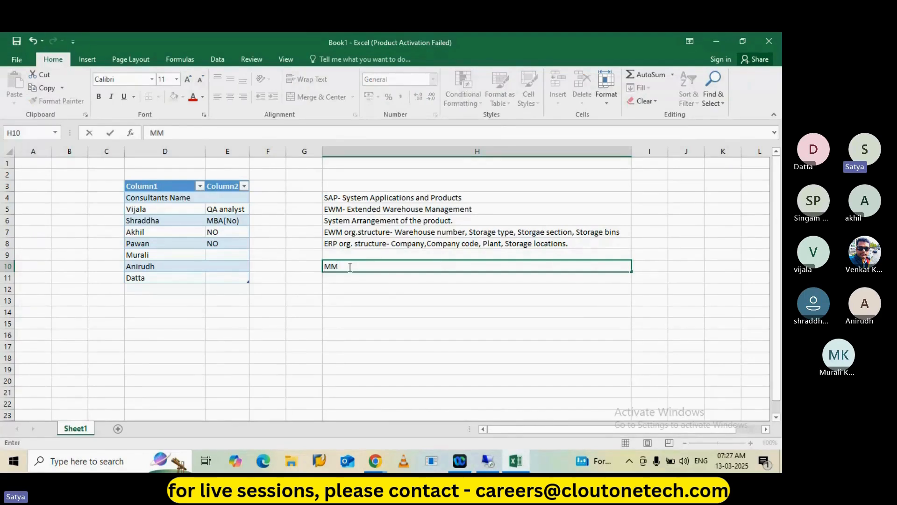
pyautogui.write('/')
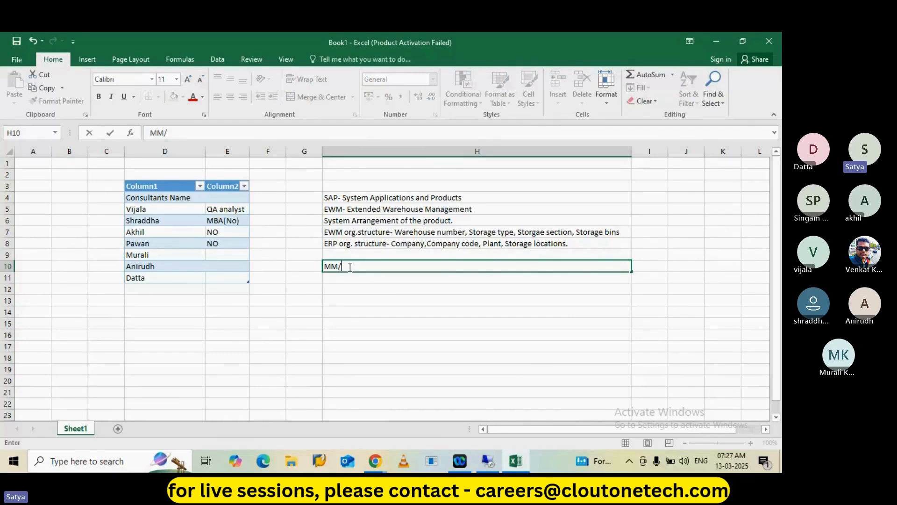
pyautogui.write('SD')
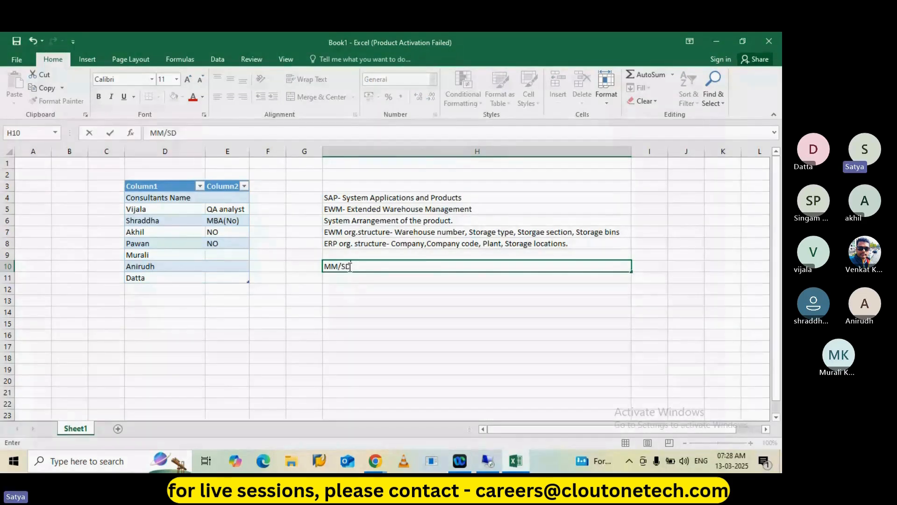
pyautogui.write('/FICO')
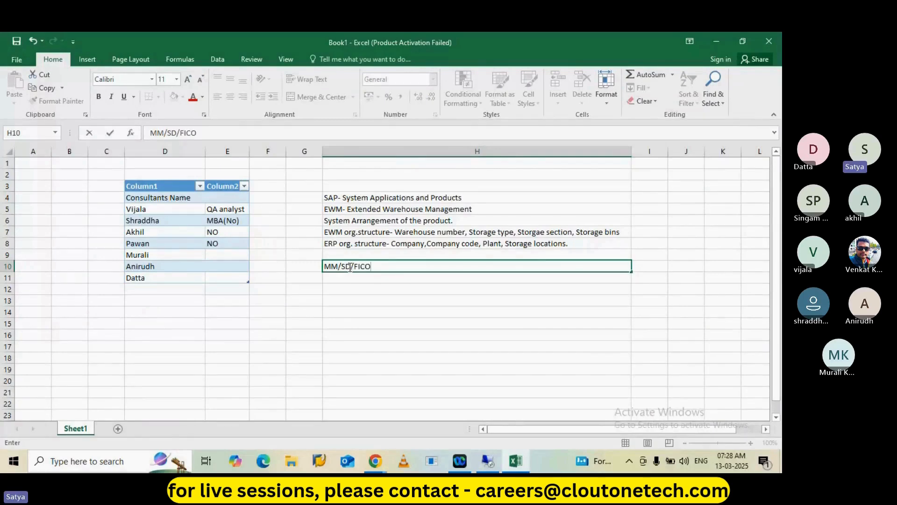
pyautogui.write('/TM')
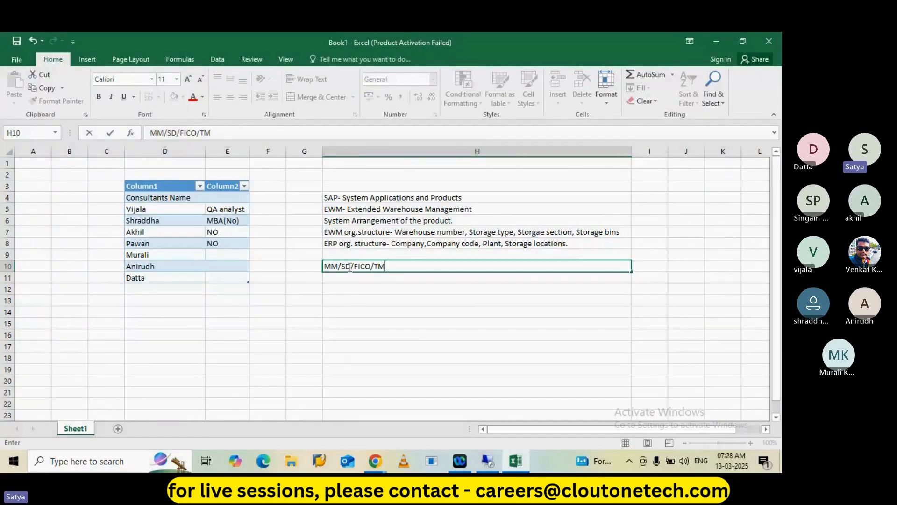
pyautogui.write('/')
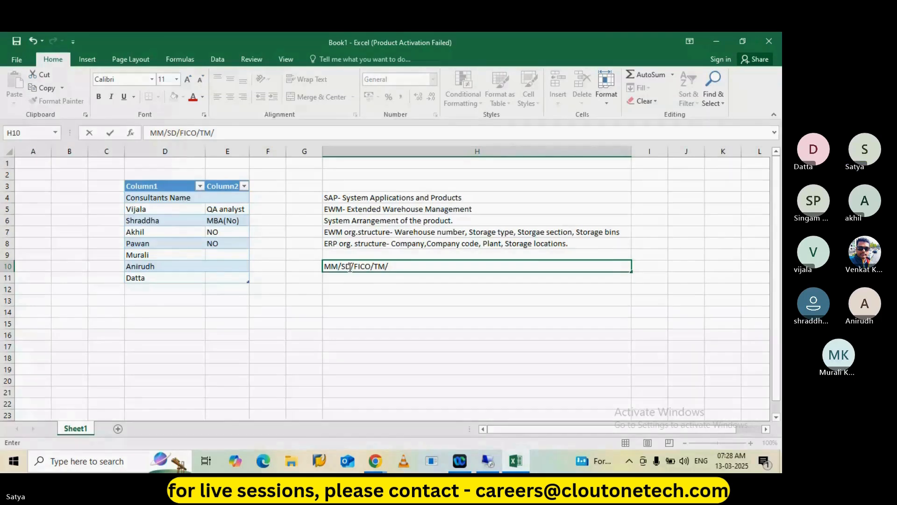
pyautogui.write('Y')
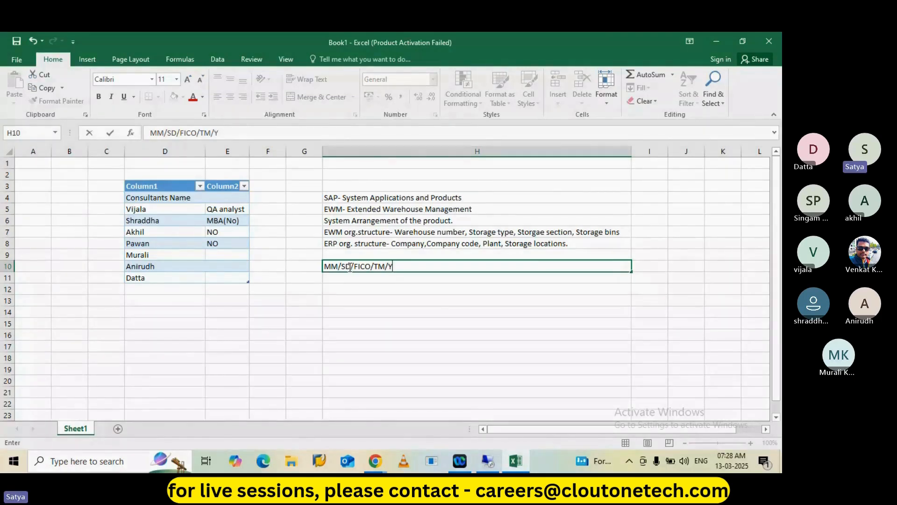
pyautogui.write('Yard Log')
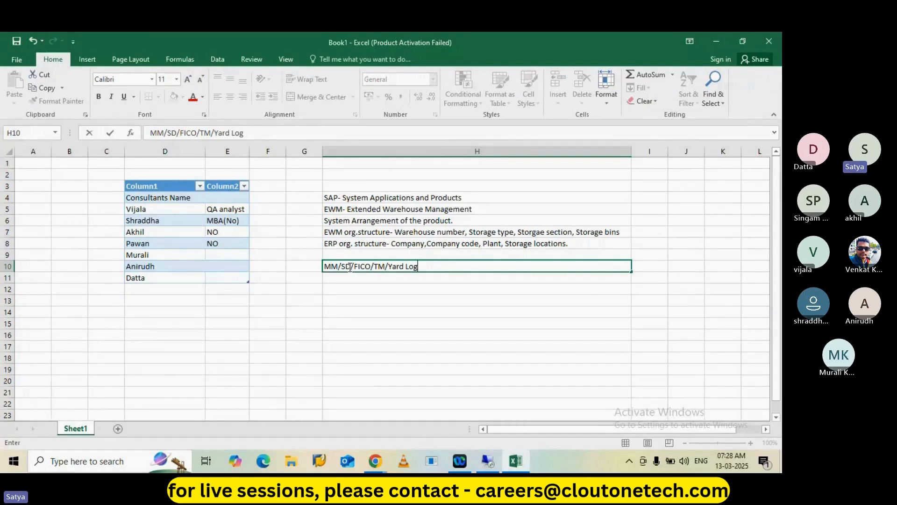
pyautogui.write('istics')
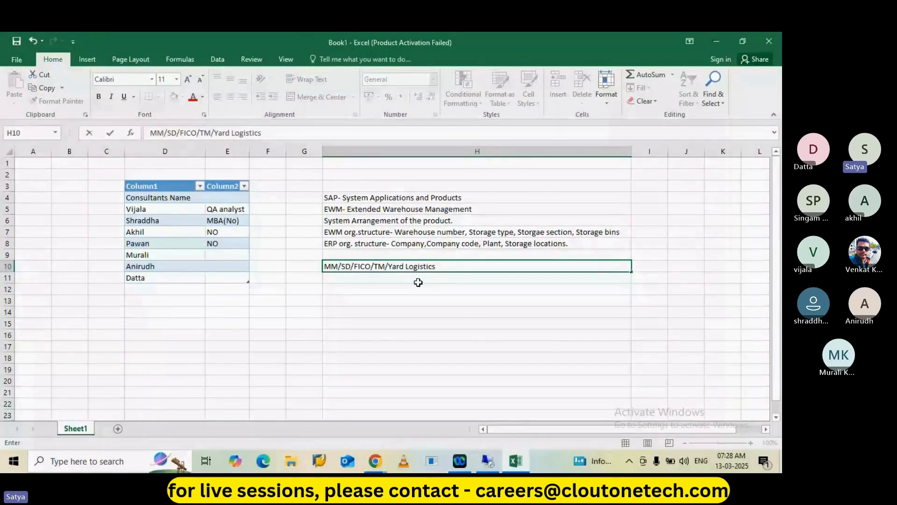
pyautogui.write('etcc')
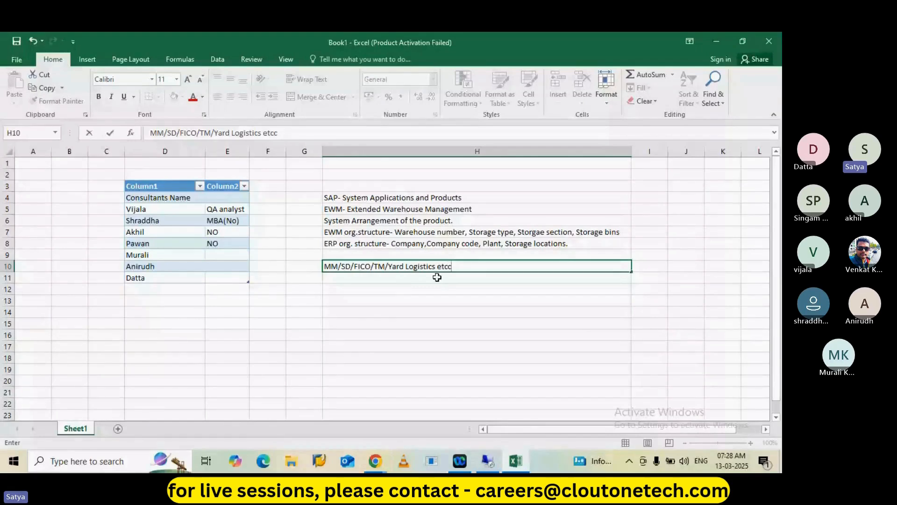
pyautogui.press('backspace')
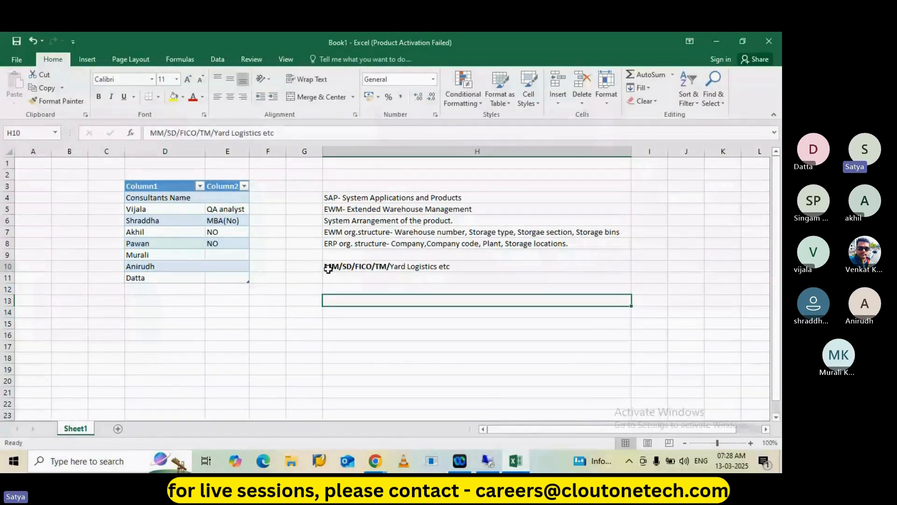
# Finish the H10 modules line with MM/SD/FICO/TM bold and Yard Logistics etc plain.
pyautogui.click(477, 266)
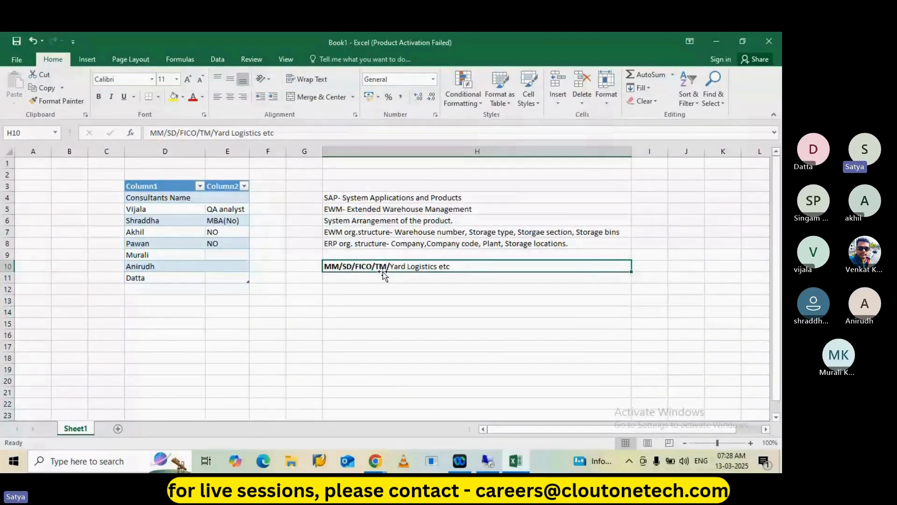
pyautogui.moveTo(345, 268)
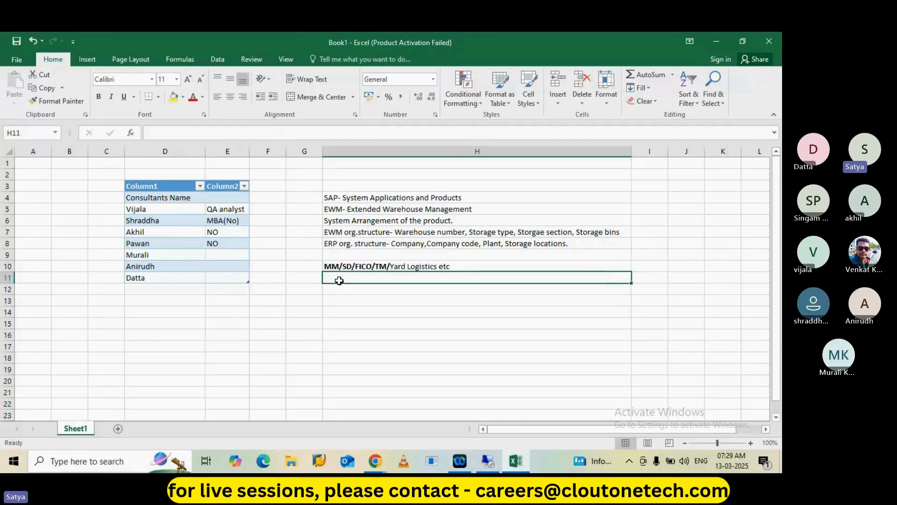
pyautogui.moveTo(332, 242)
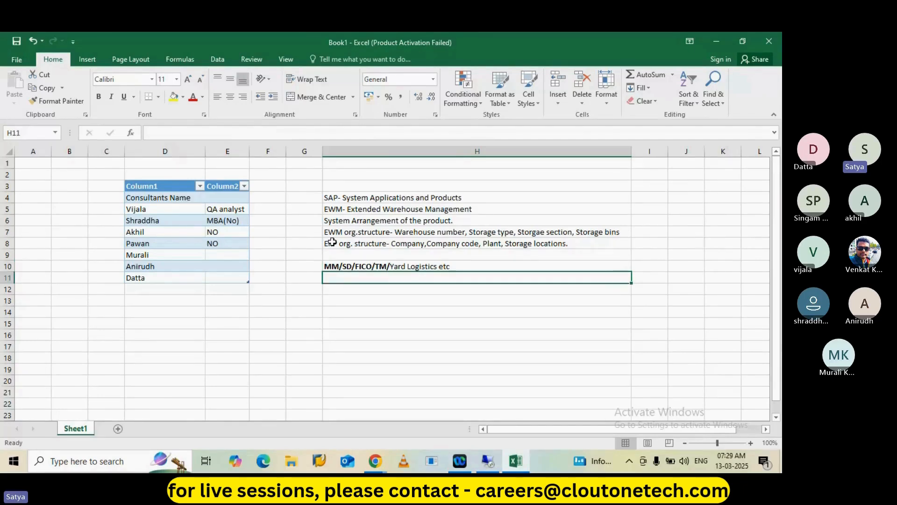
pyautogui.click(477, 243)
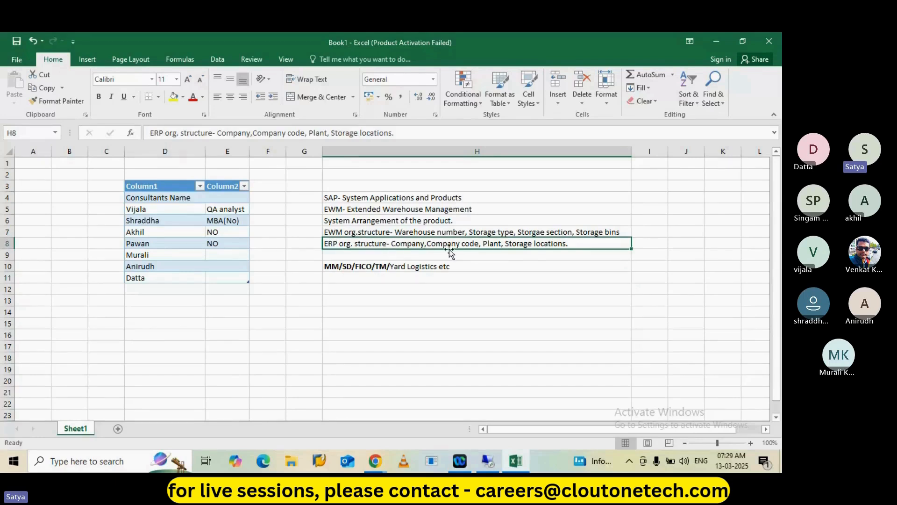
pyautogui.moveTo(526, 254)
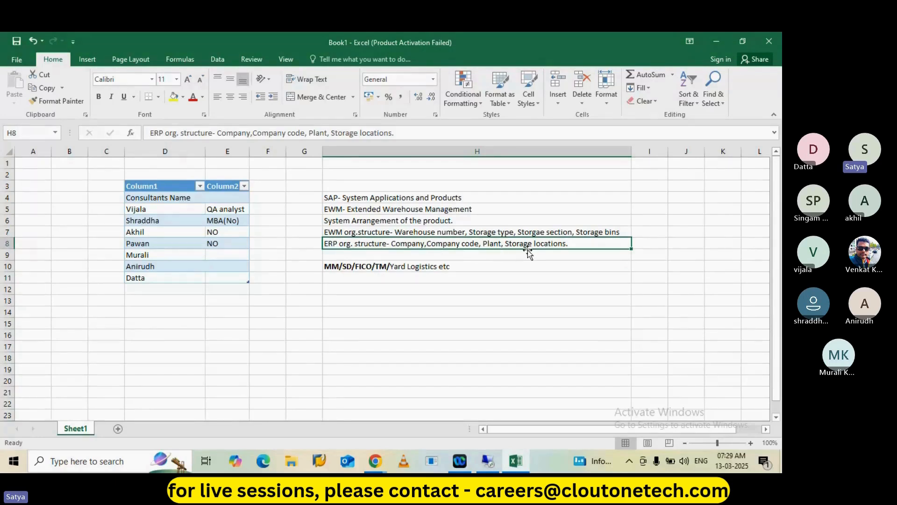
pyautogui.moveTo(418, 243)
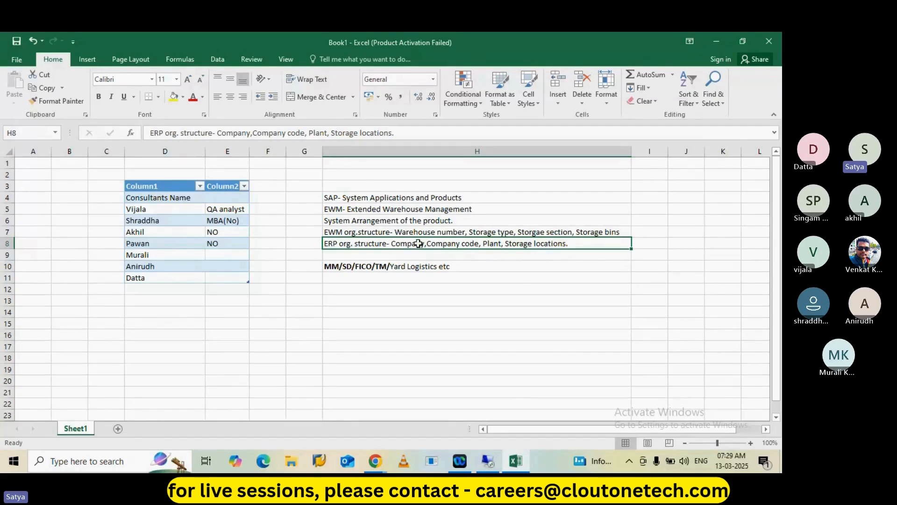
pyautogui.moveTo(356, 273)
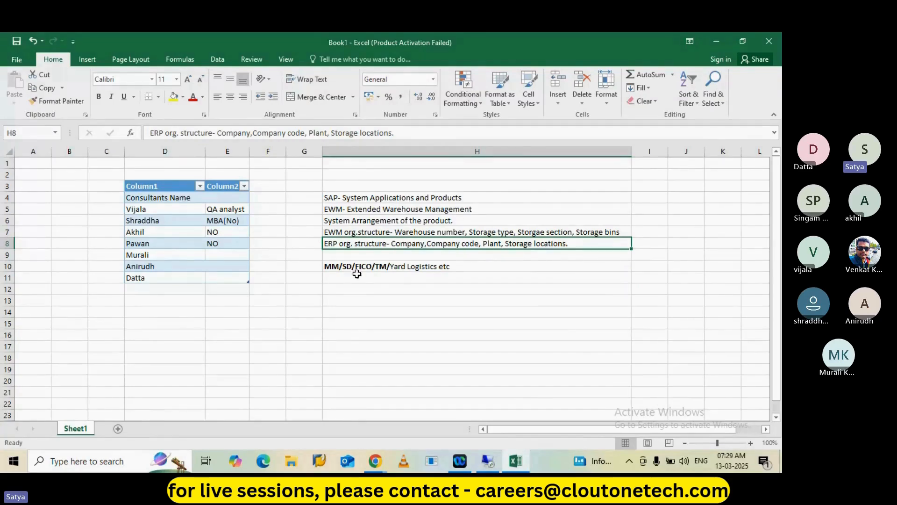
pyautogui.moveTo(464, 251)
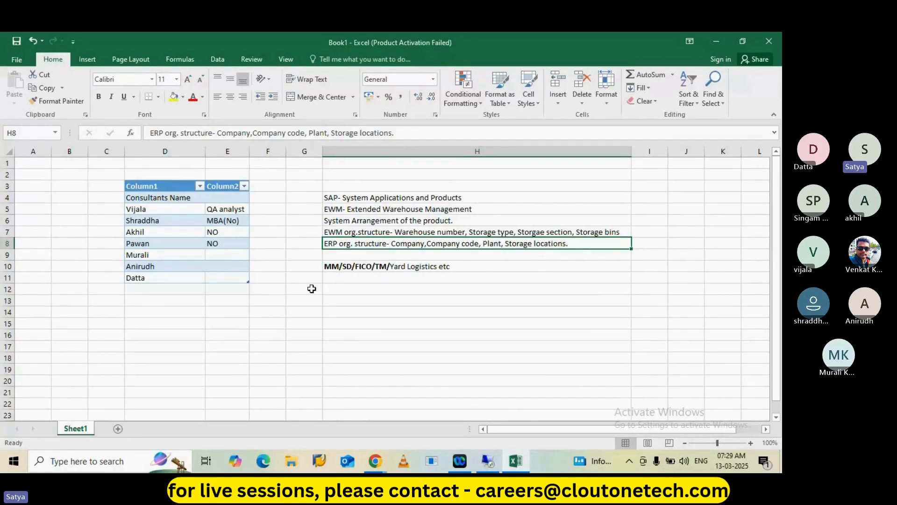
pyautogui.moveTo(335, 269)
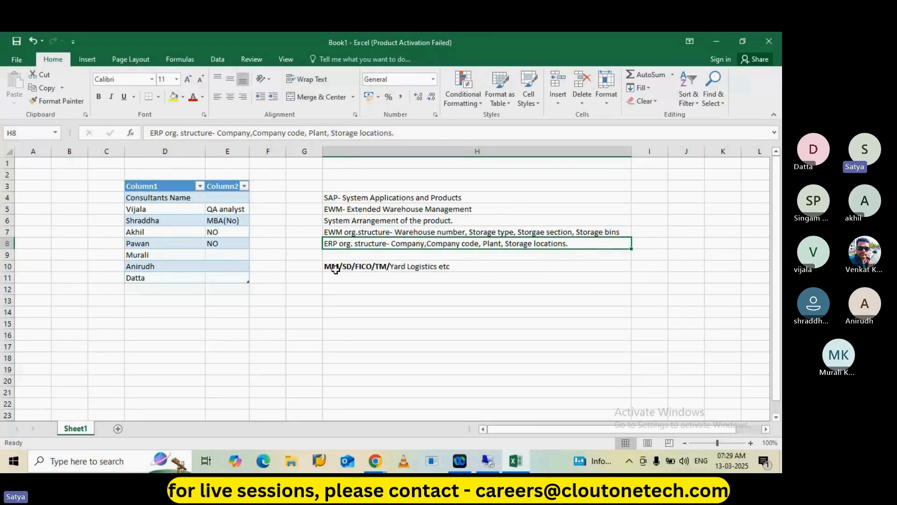
pyautogui.moveTo(514, 251)
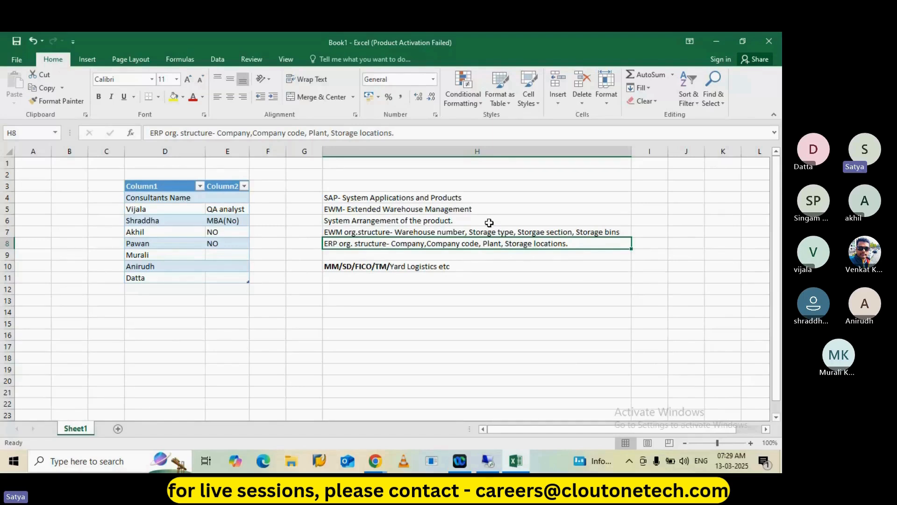
pyautogui.moveTo(493, 239)
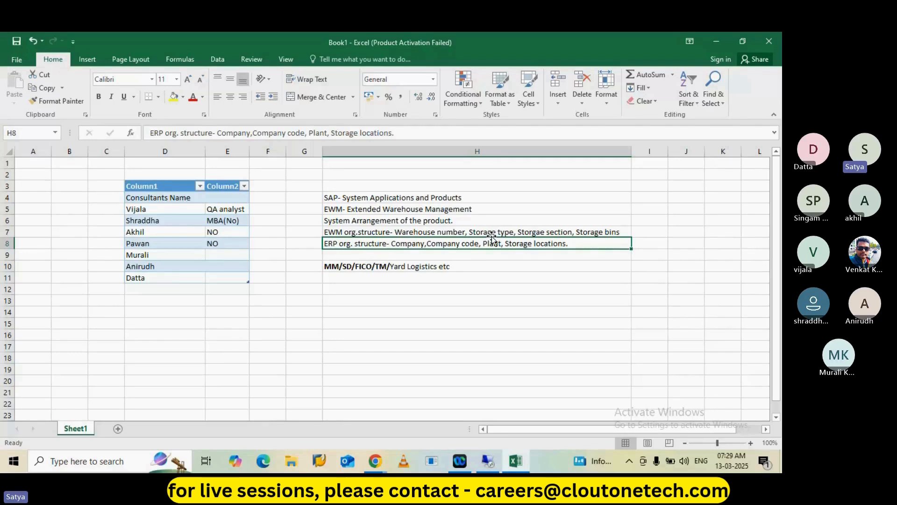
pyautogui.moveTo(334, 265)
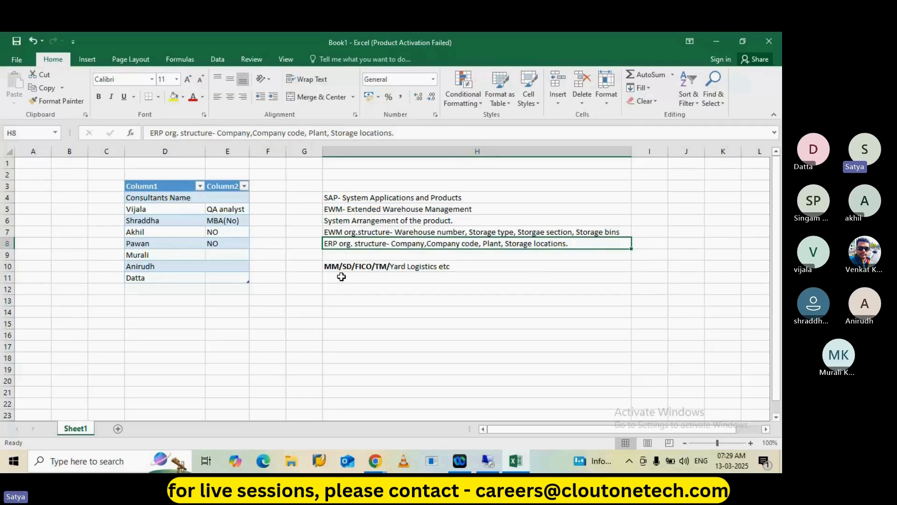
pyautogui.moveTo(367, 268)
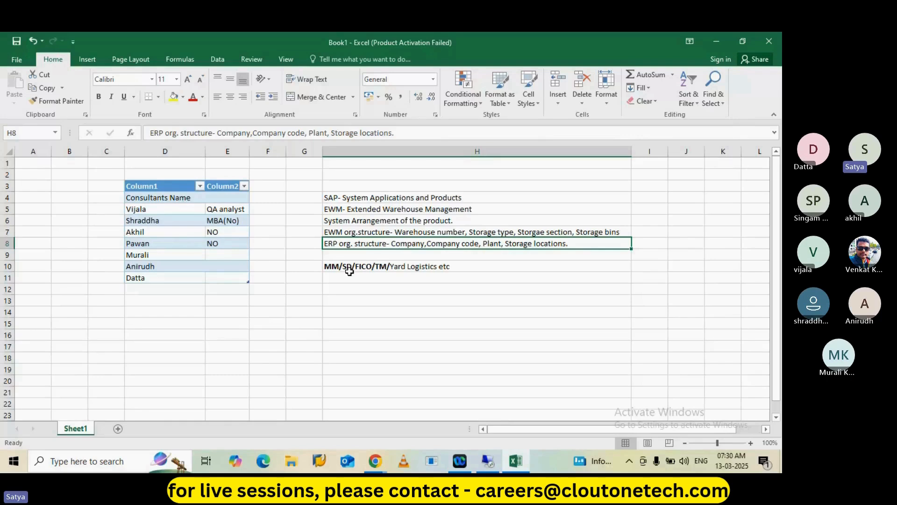
pyautogui.moveTo(383, 268)
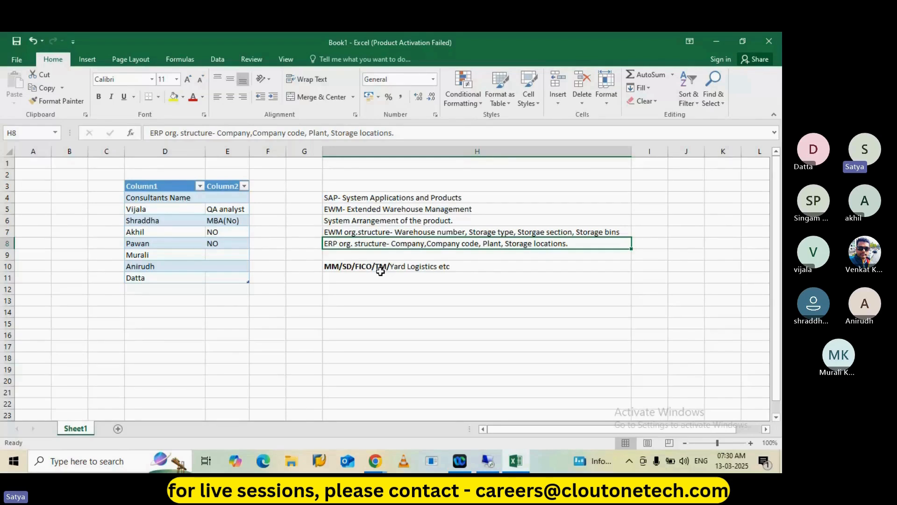
pyautogui.moveTo(384, 274)
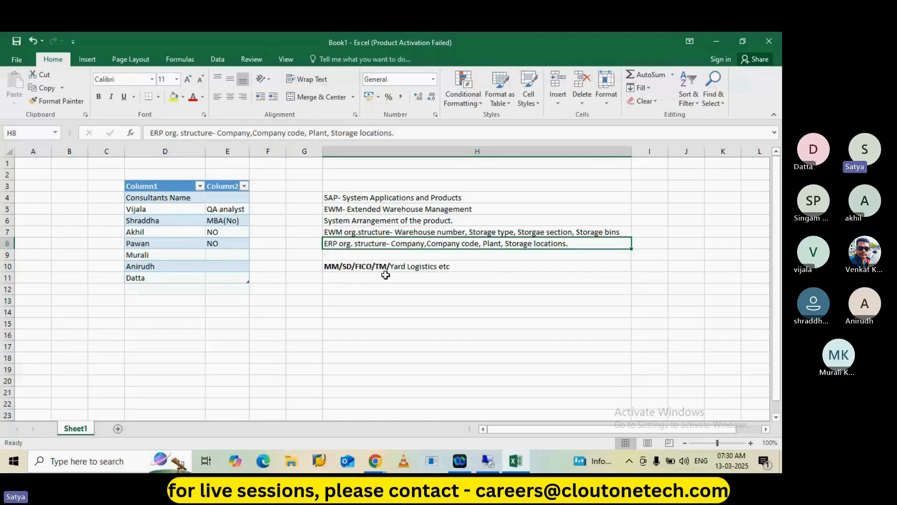
pyautogui.moveTo(417, 269)
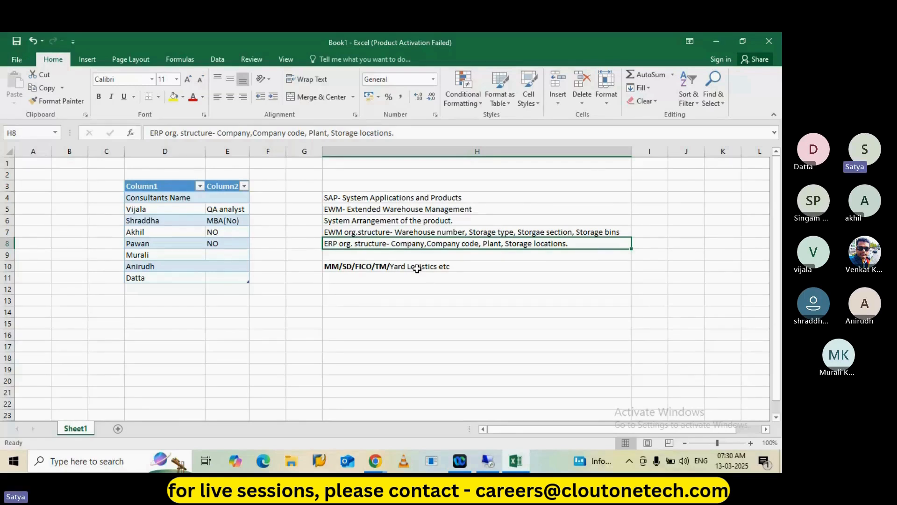
pyautogui.moveTo(344, 284)
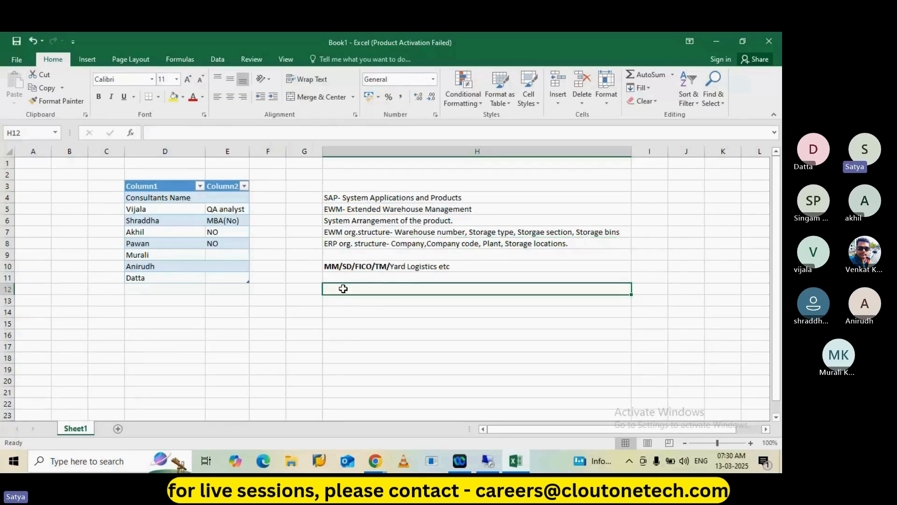
# Enter 'Company' in H12 and start typing 'Plant' in H13 for the org hierarchy.
pyautogui.write('Company')
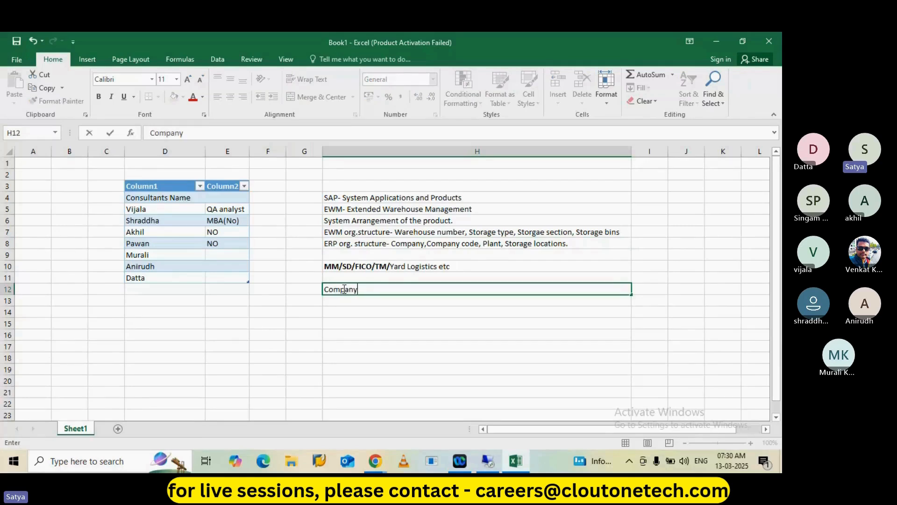
pyautogui.press('enter')
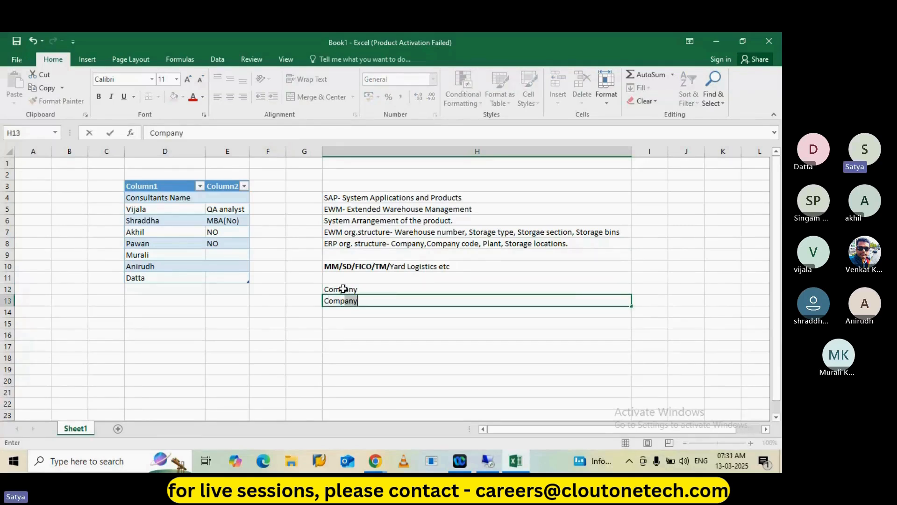
pyautogui.write('c')
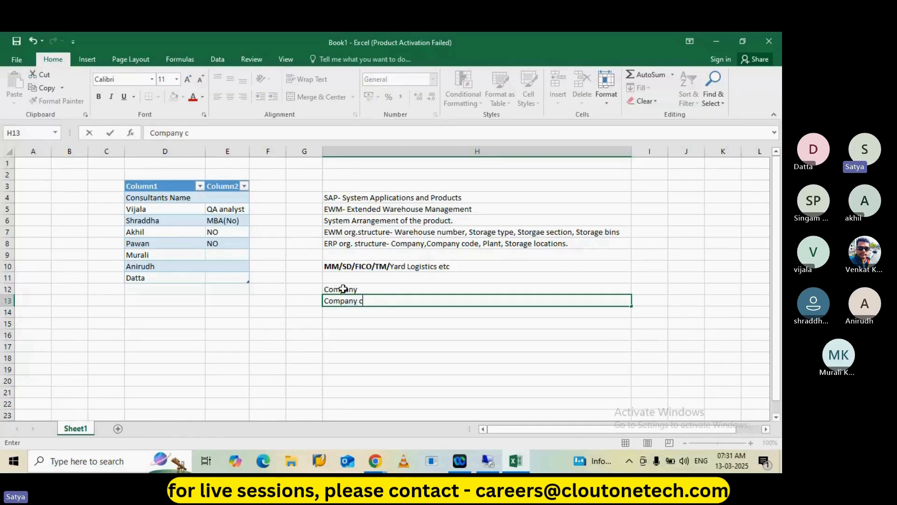
pyautogui.write('Plan')
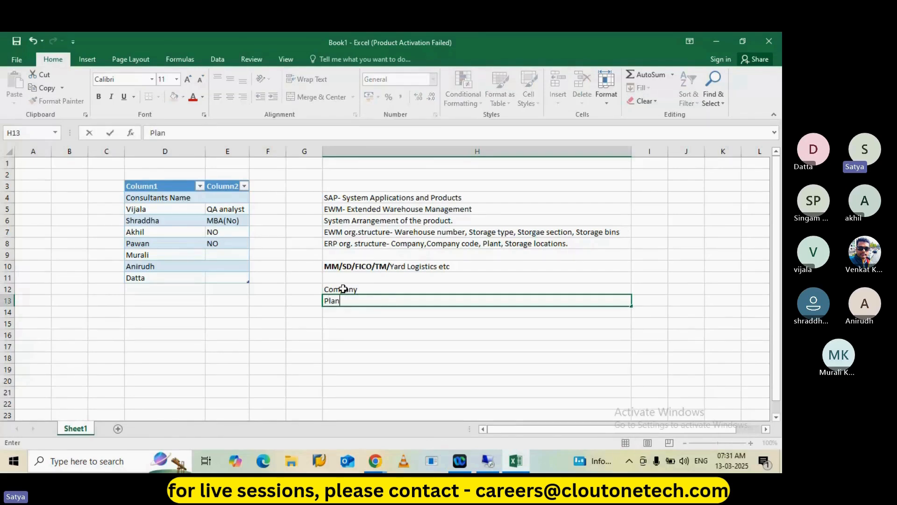